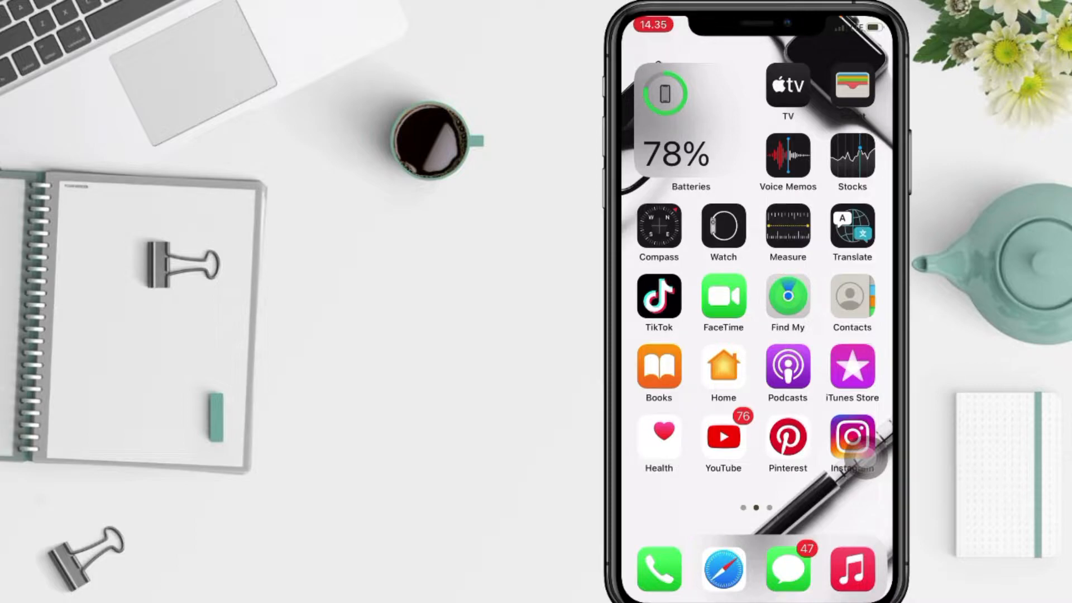
Swipe across the home screen and launch the Settings app.
{"action": "scroll", "scroll_direction": "left", "scroll_amount": 3}
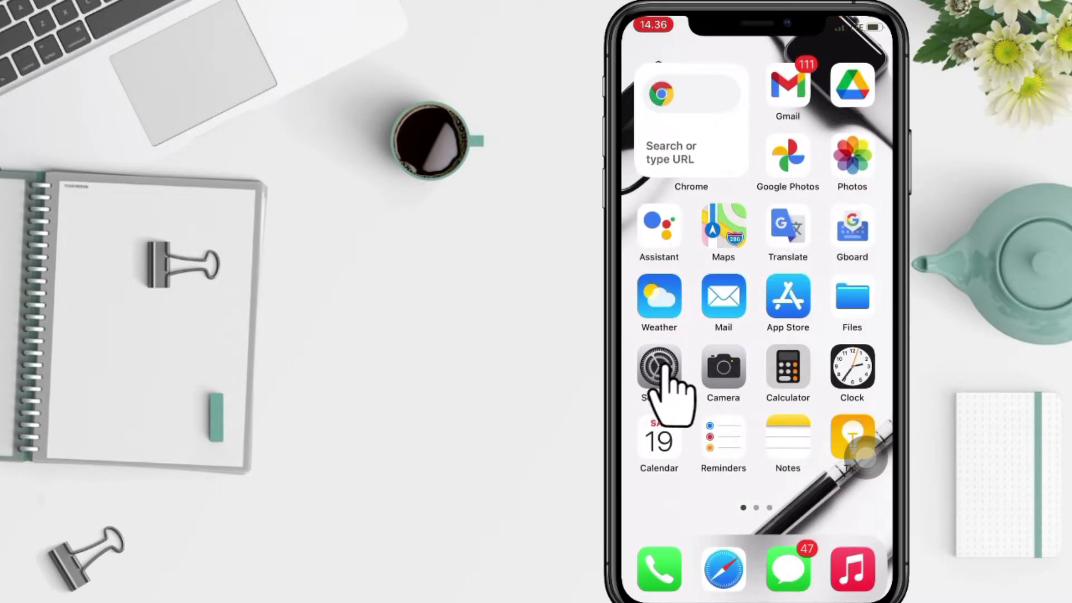
{"action": "left_click", "coordinate": [658, 371]}
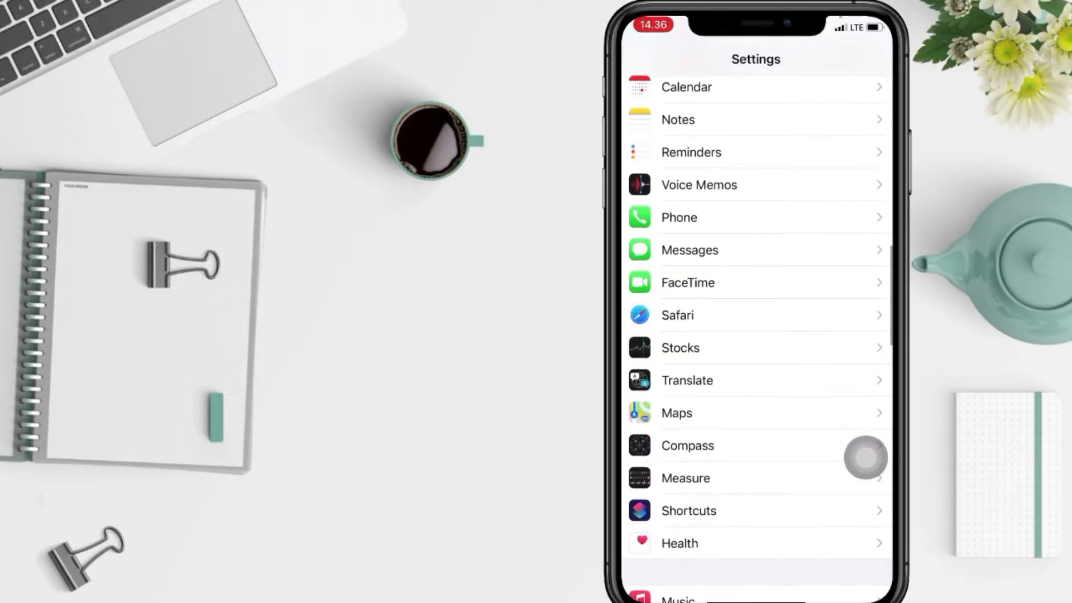
Scroll the Settings list down and open Safari's settings page.
{"action": "scroll", "scroll_direction": "up", "scroll_amount": 3}
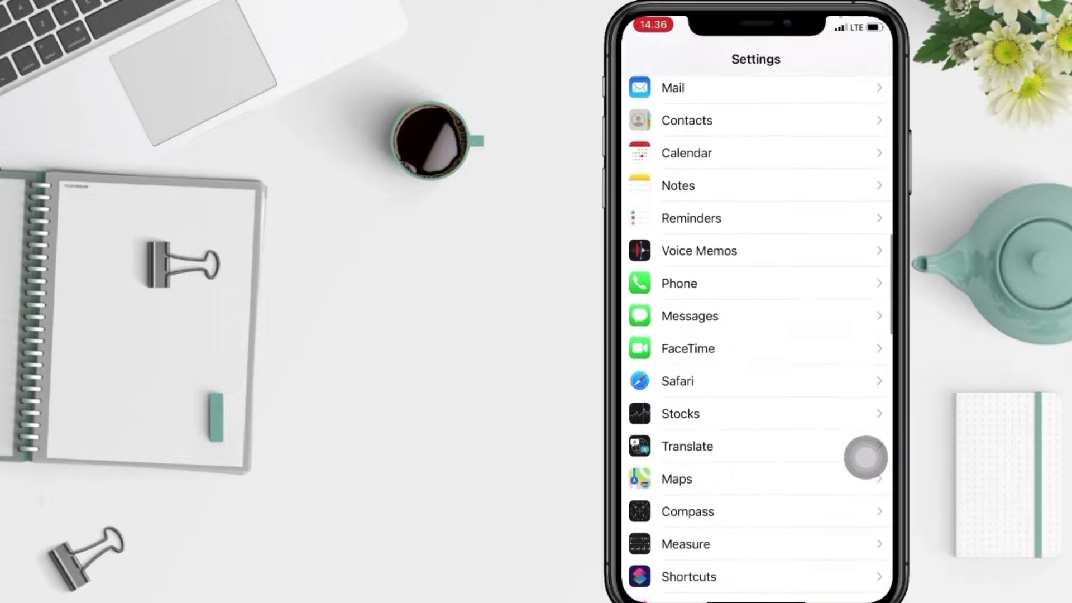
{"action": "left_click", "coordinate": [676, 381]}
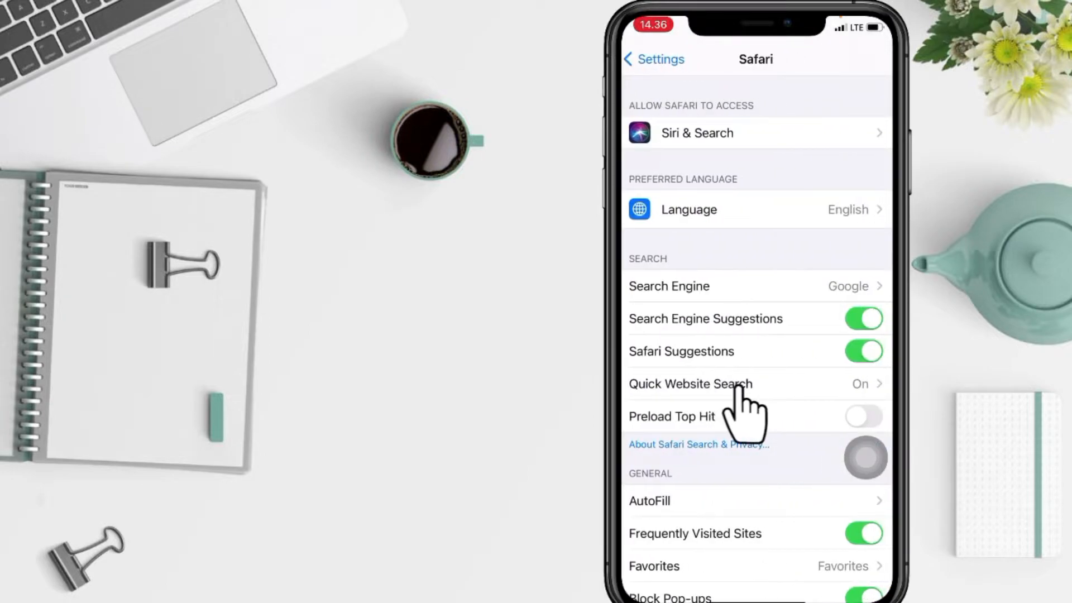
{"action": "scroll", "scroll_direction": "down", "scroll_amount": 3}
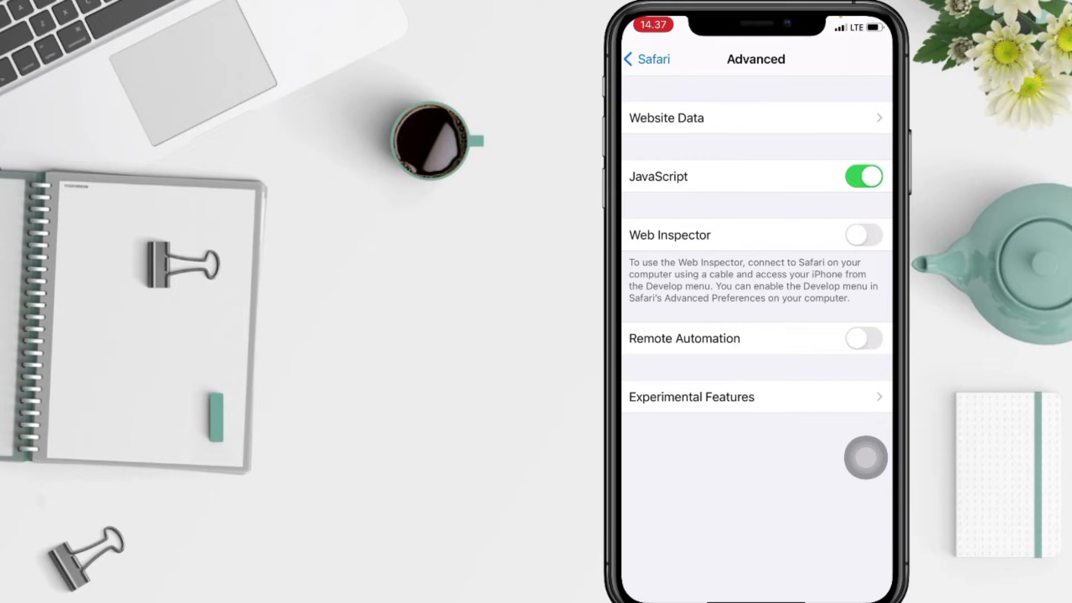
{"action": "left_click", "coordinate": [645, 59]}
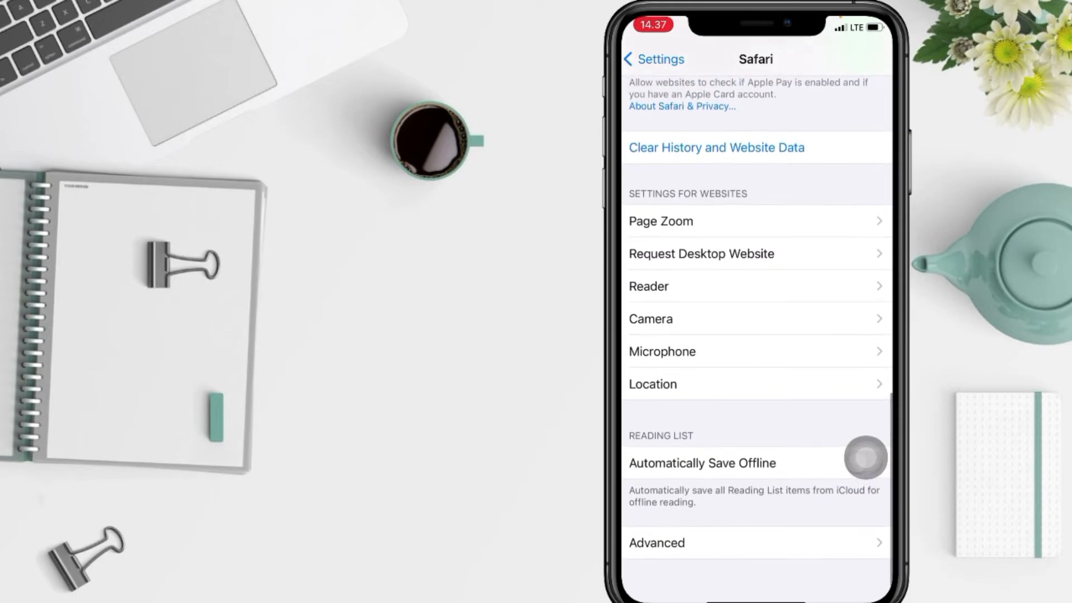
Go back to the main Settings list and scroll up to Airplane Mode and Wi-Fi.
{"action": "scroll", "scroll_direction": "up", "scroll_amount": 3}
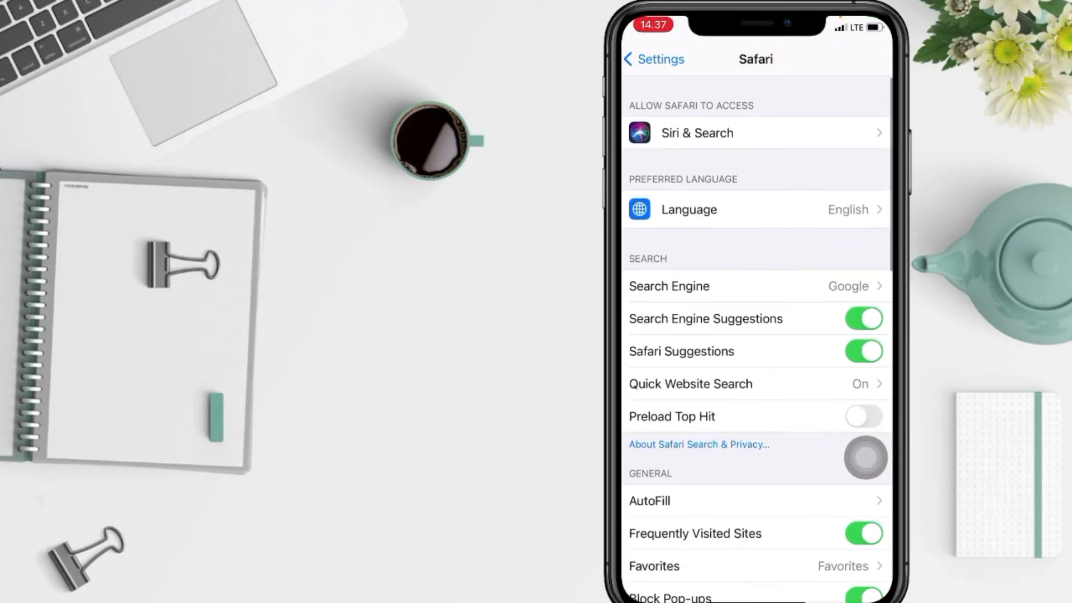
{"action": "left_click", "coordinate": [649, 60]}
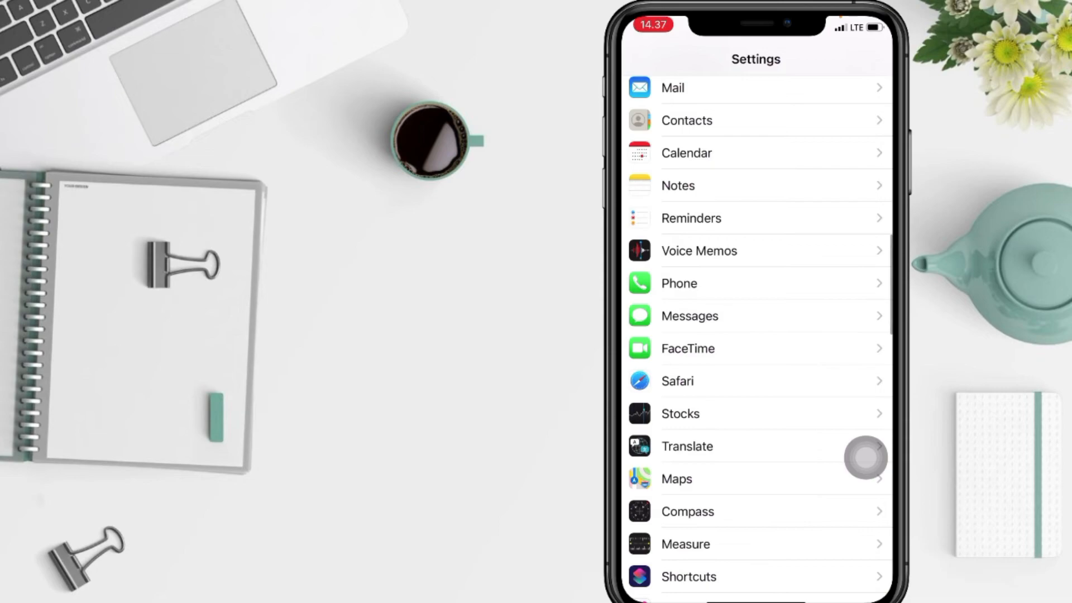
{"action": "scroll", "scroll_direction": "down", "scroll_amount": 3}
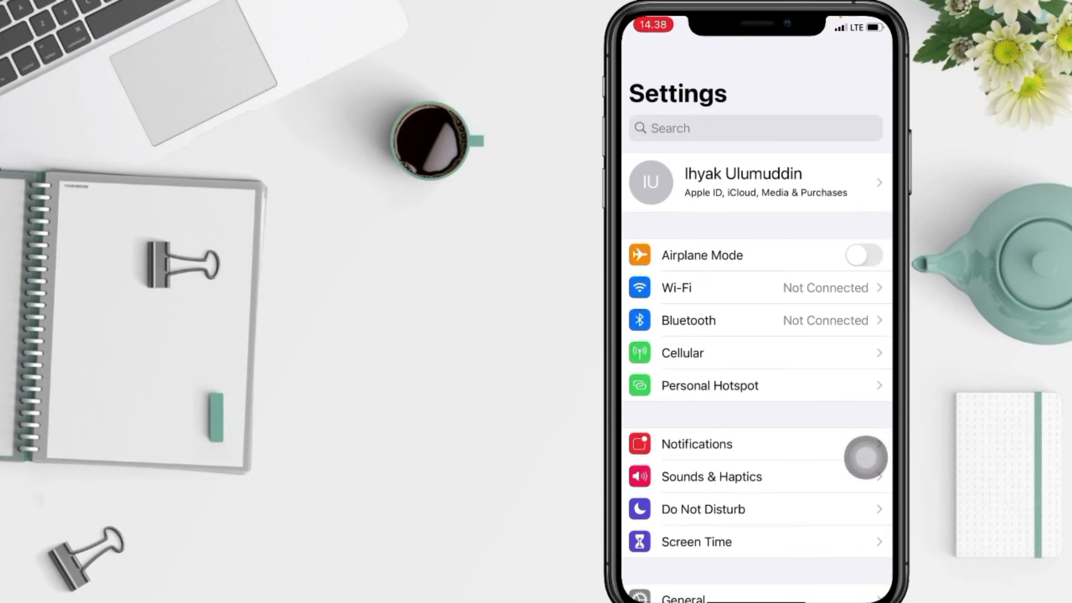